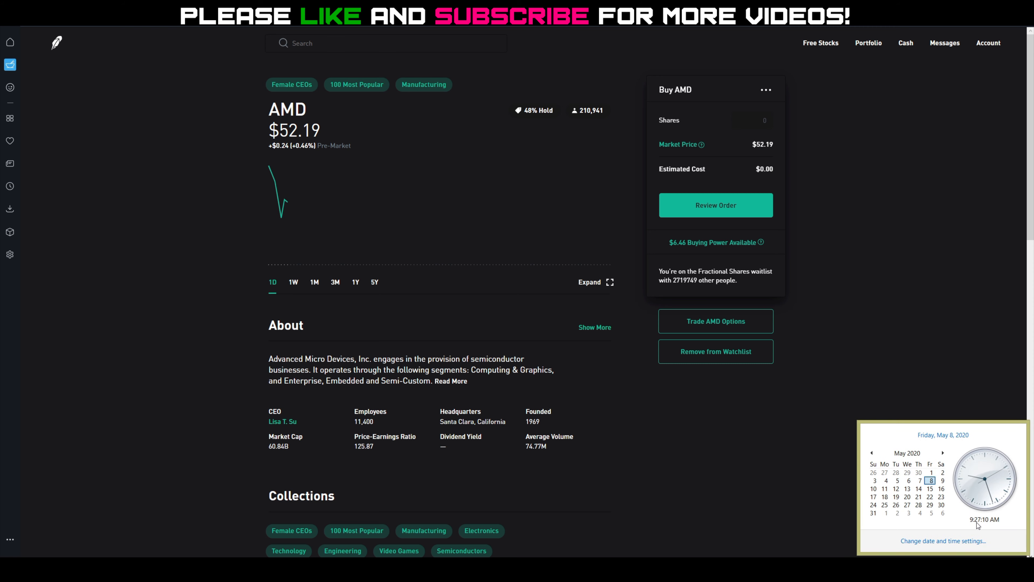
{"action": "mouse_move", "coordinate": [809, 307]}
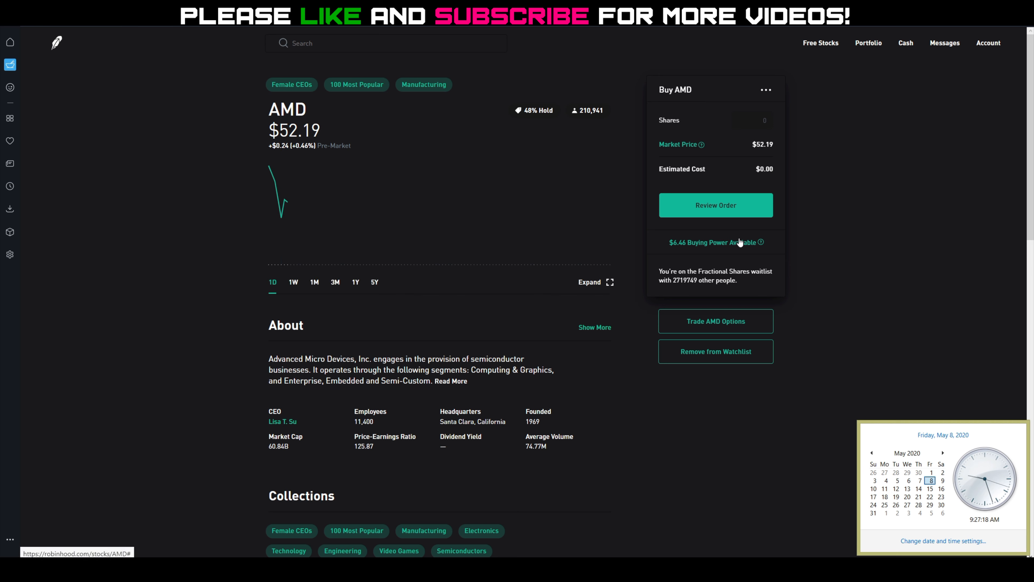
{"action": "mouse_move", "coordinate": [880, 221]}
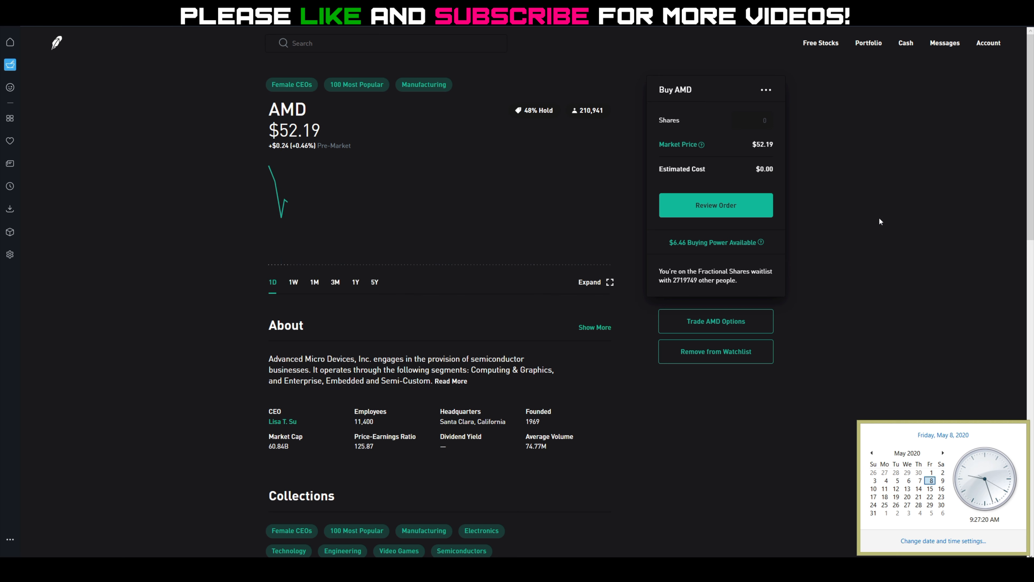
{"action": "mouse_move", "coordinate": [873, 214]}
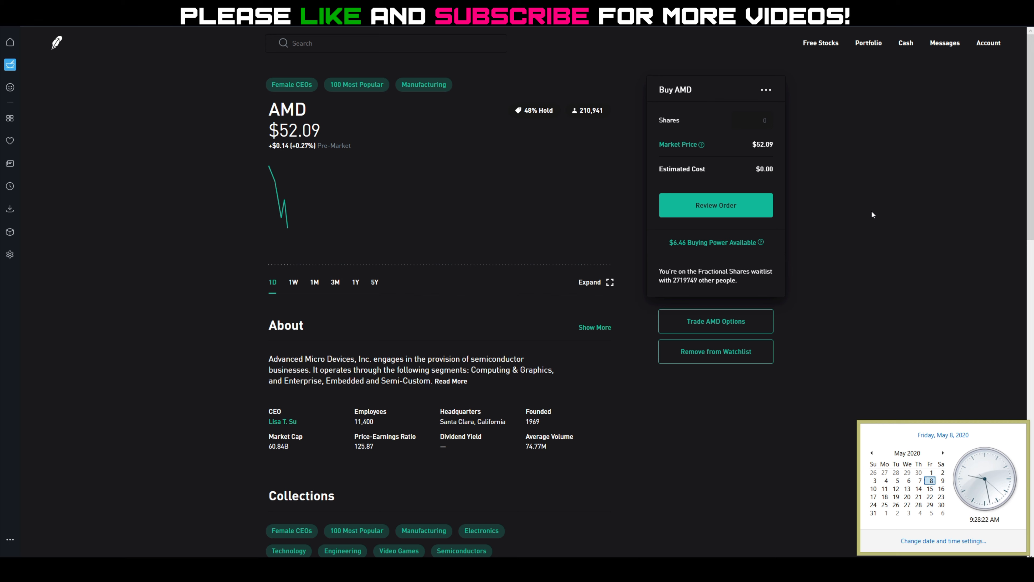
{"action": "mouse_move", "coordinate": [311, 266]}
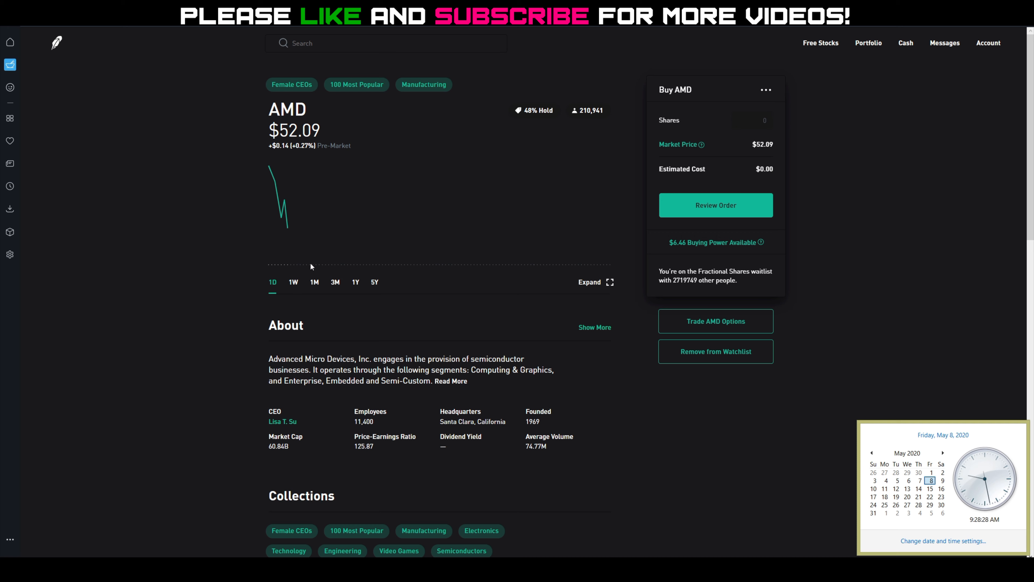
{"action": "mouse_move", "coordinate": [885, 239]}
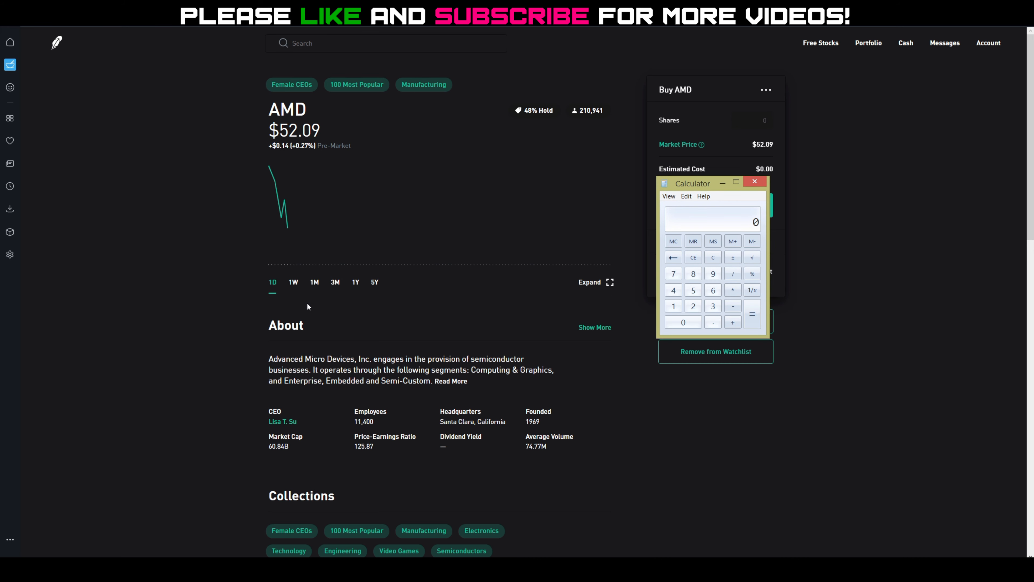
- Switch the AMD chart to the one-week range, showing about $54 and a 1.55% gain
{"action": "left_click", "coordinate": [754, 182]}
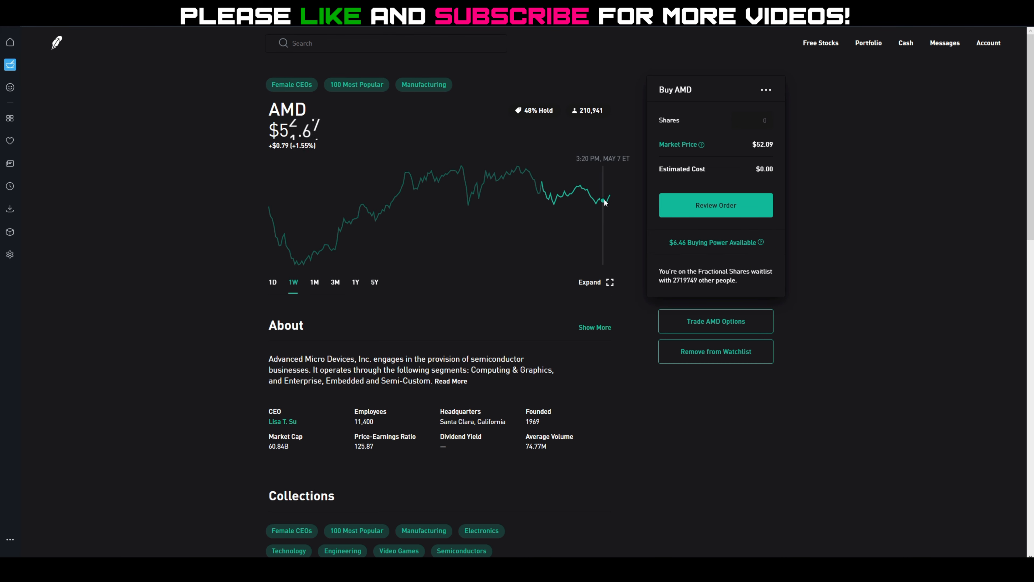
{"action": "mouse_move", "coordinate": [579, 195]}
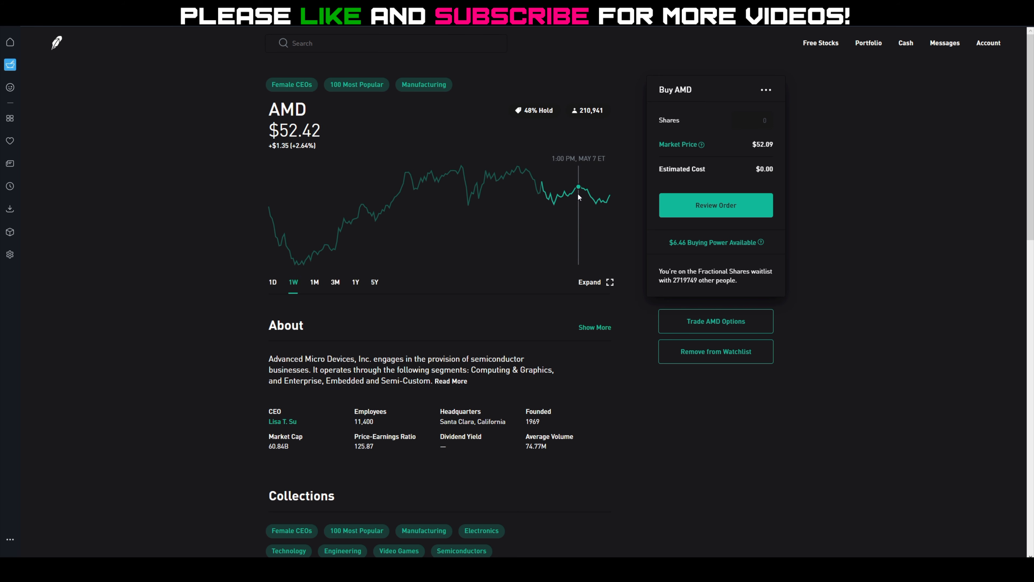
{"action": "mouse_move", "coordinate": [539, 192]}
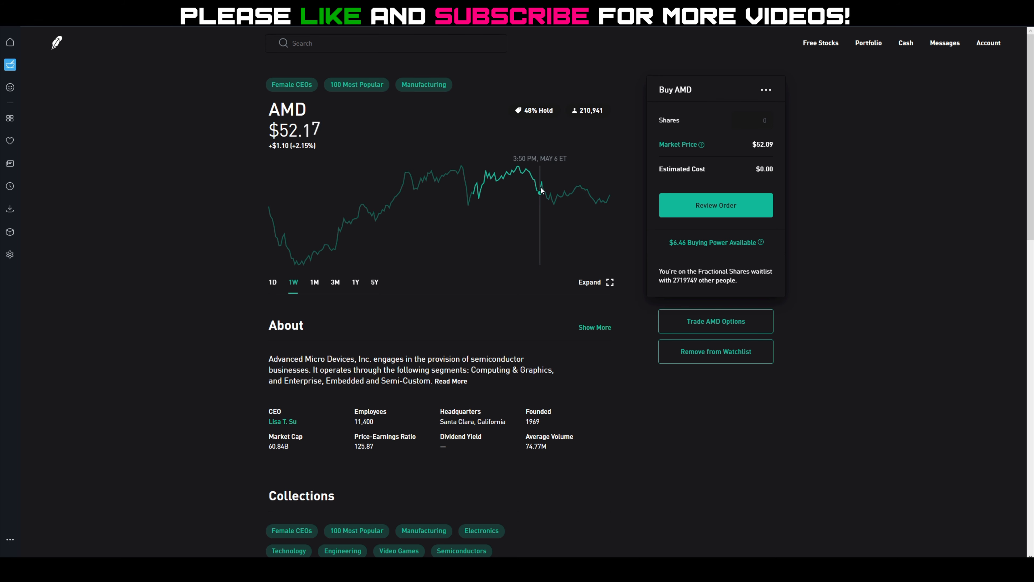
{"action": "mouse_move", "coordinate": [545, 190]}
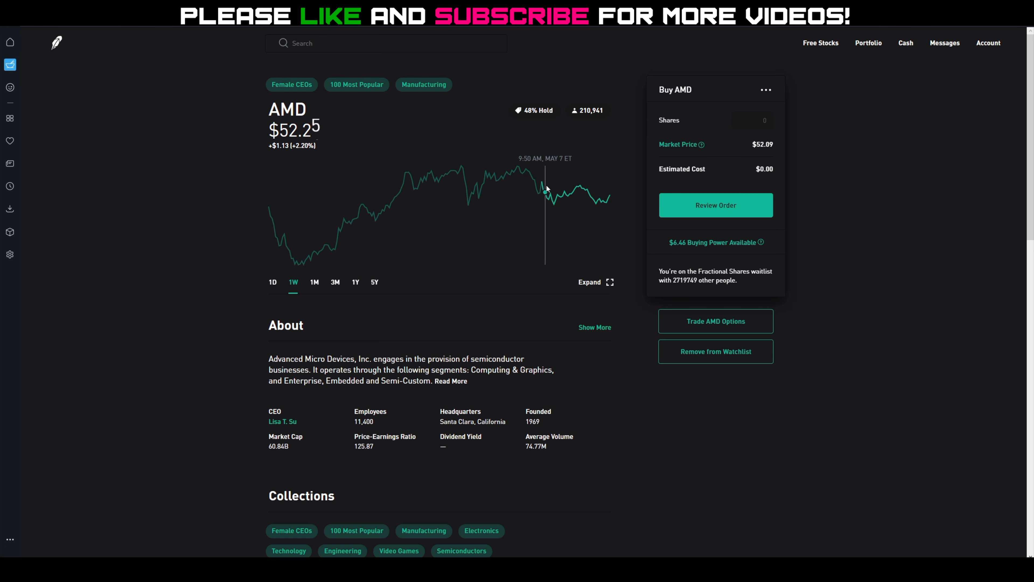
{"action": "mouse_move", "coordinate": [576, 188]}
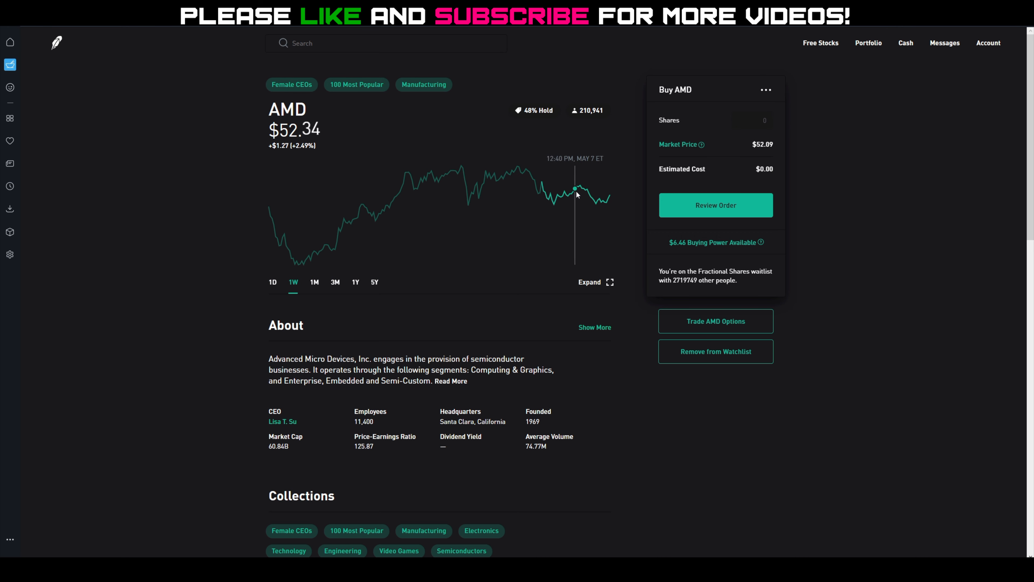
{"action": "mouse_move", "coordinate": [526, 184]}
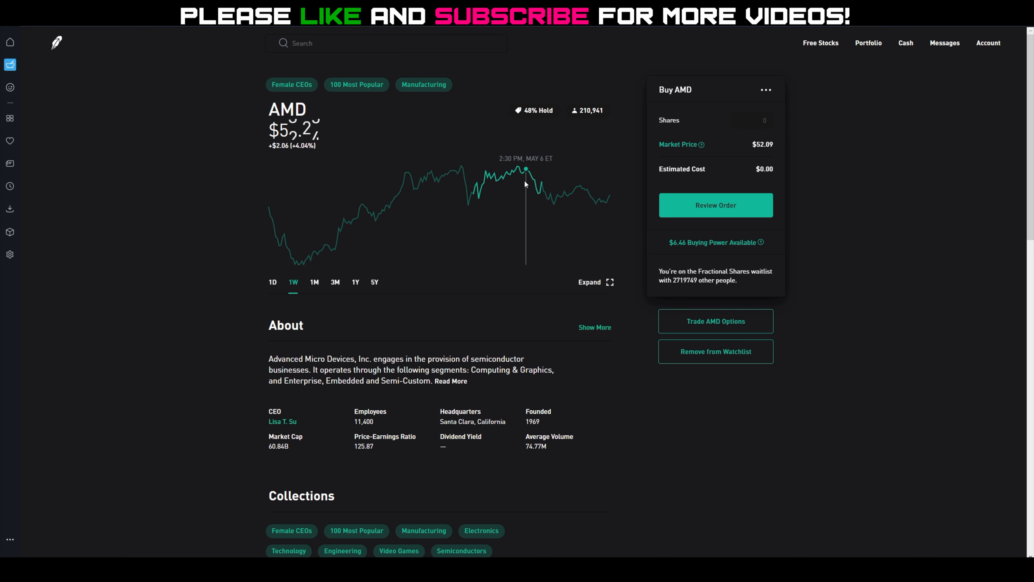
{"action": "mouse_move", "coordinate": [461, 172]}
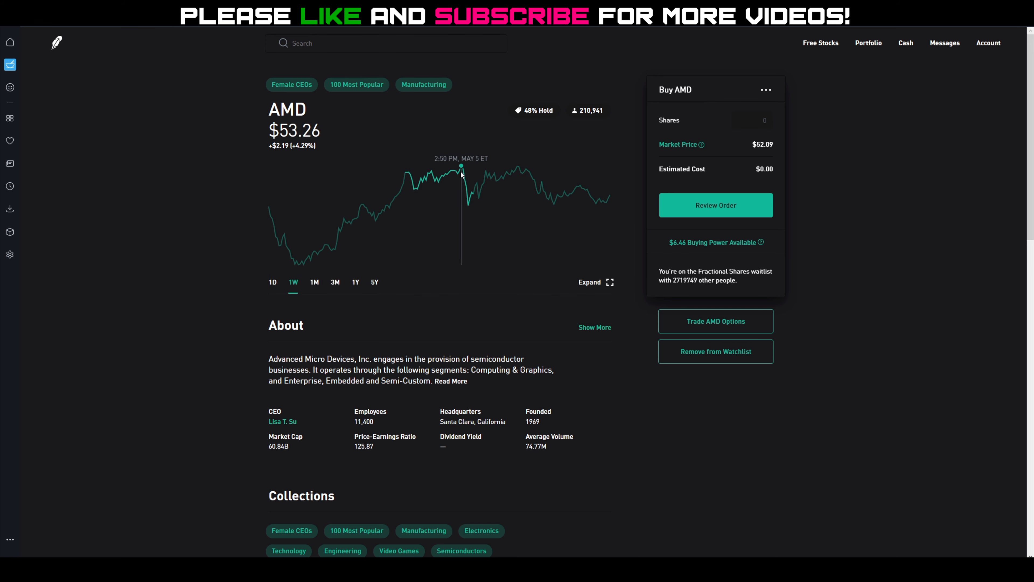
{"action": "mouse_move", "coordinate": [431, 173]}
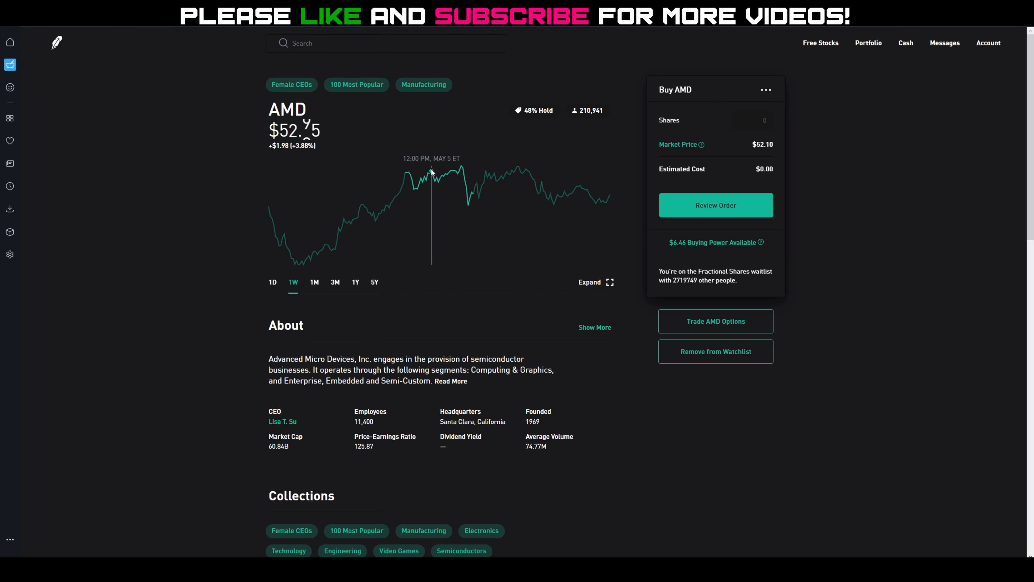
{"action": "mouse_move", "coordinate": [409, 172]}
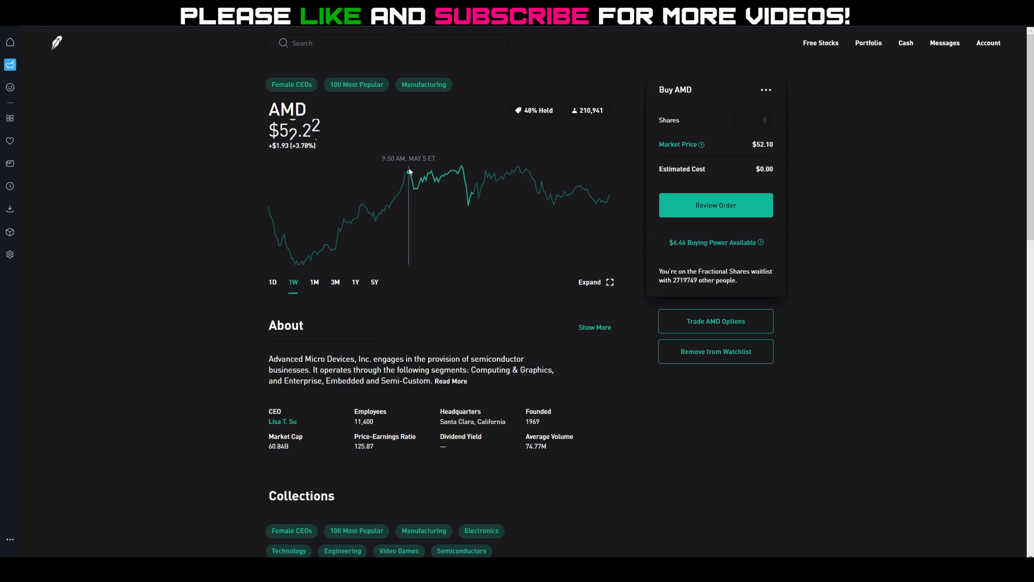
{"action": "mouse_move", "coordinate": [421, 180]}
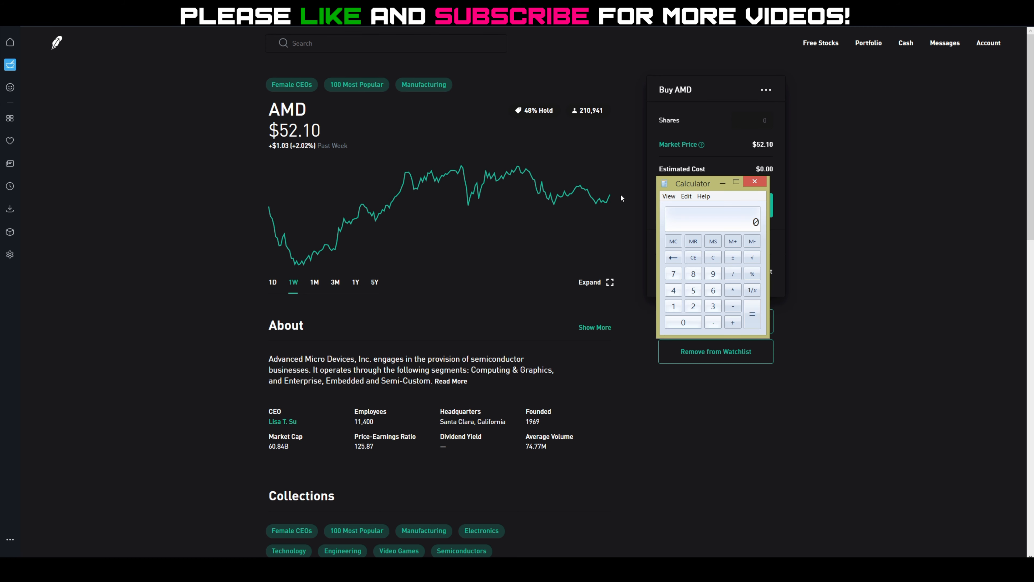
{"action": "mouse_move", "coordinate": [687, 196]}
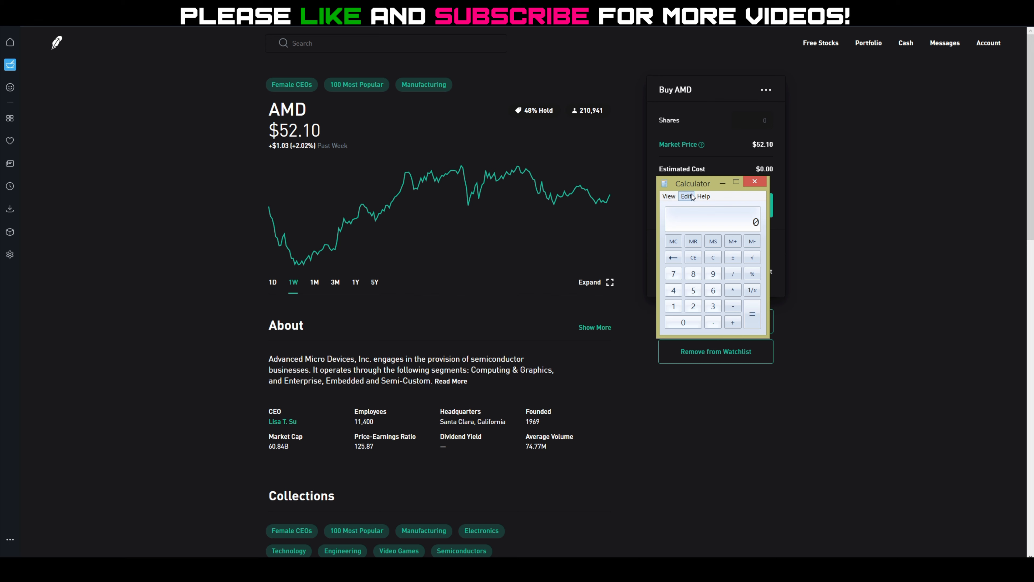
{"action": "mouse_move", "coordinate": [718, 286]}
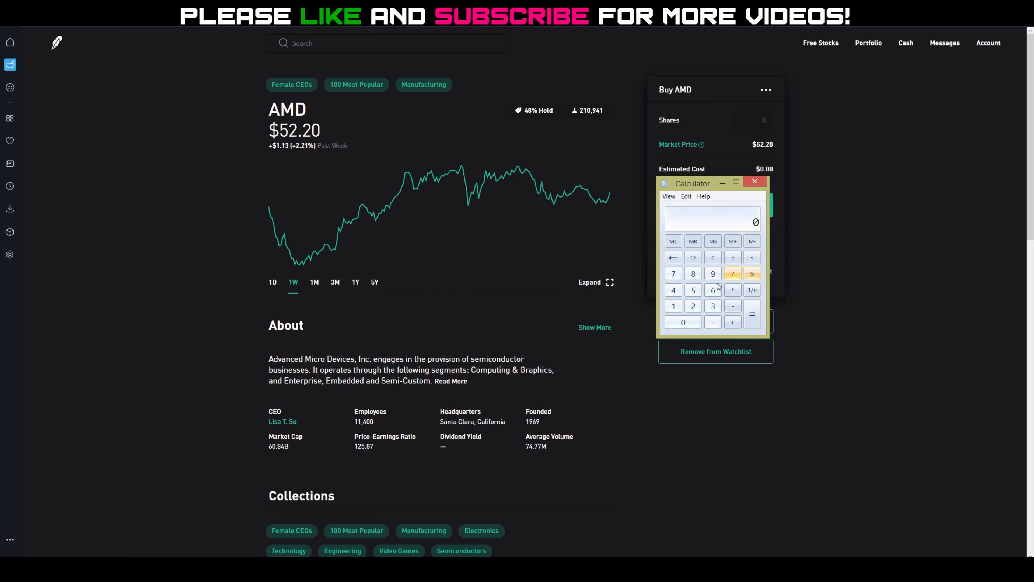
{"action": "mouse_move", "coordinate": [755, 301]}
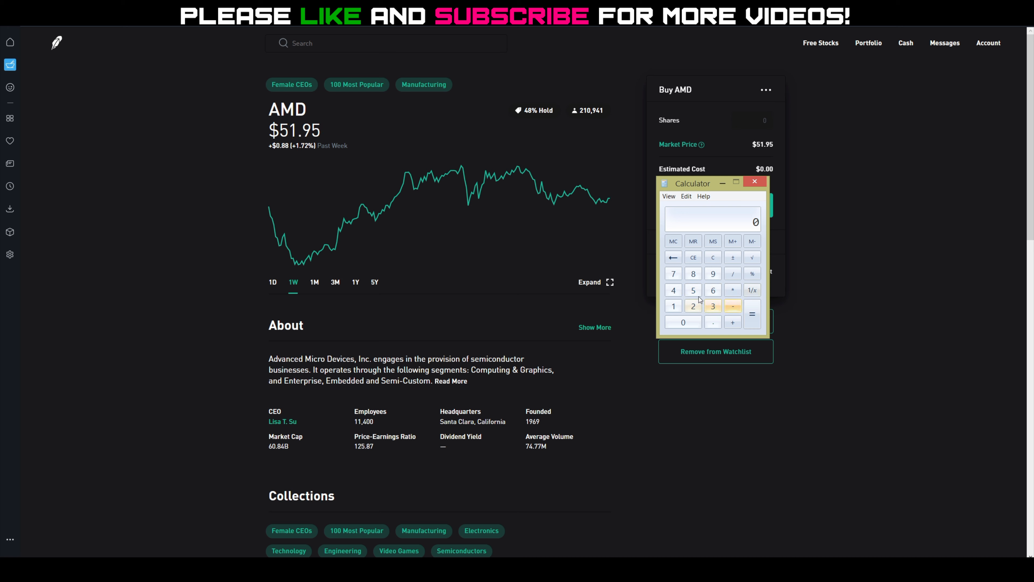
- Work out 53 minus 51.75 as a 1.25 per-share gain and multiply it to a total profit of 500
{"action": "left_click", "coordinate": [713, 305]}
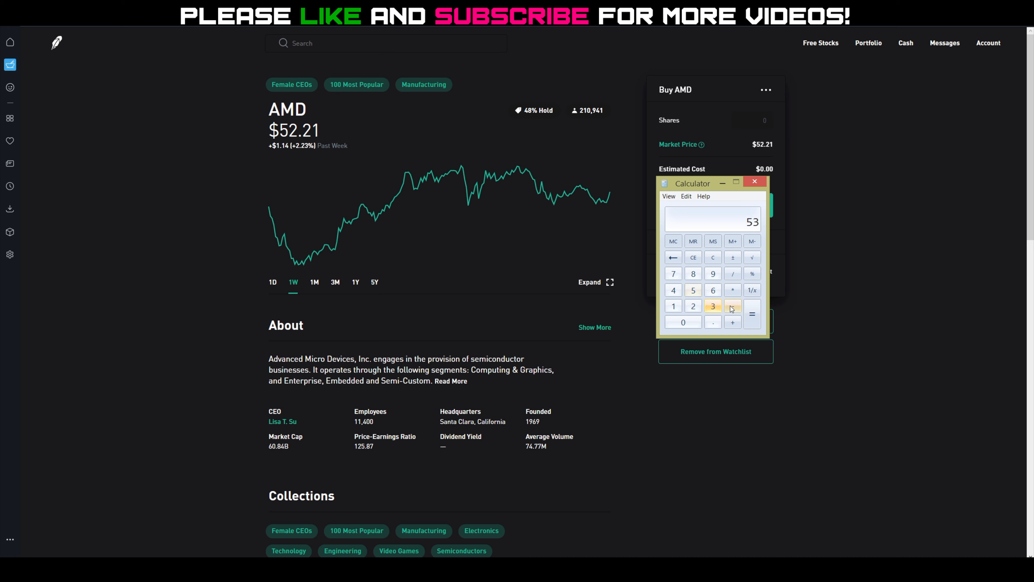
{"action": "left_click", "coordinate": [732, 306]}
{"action": "type", "text": "51.75"}
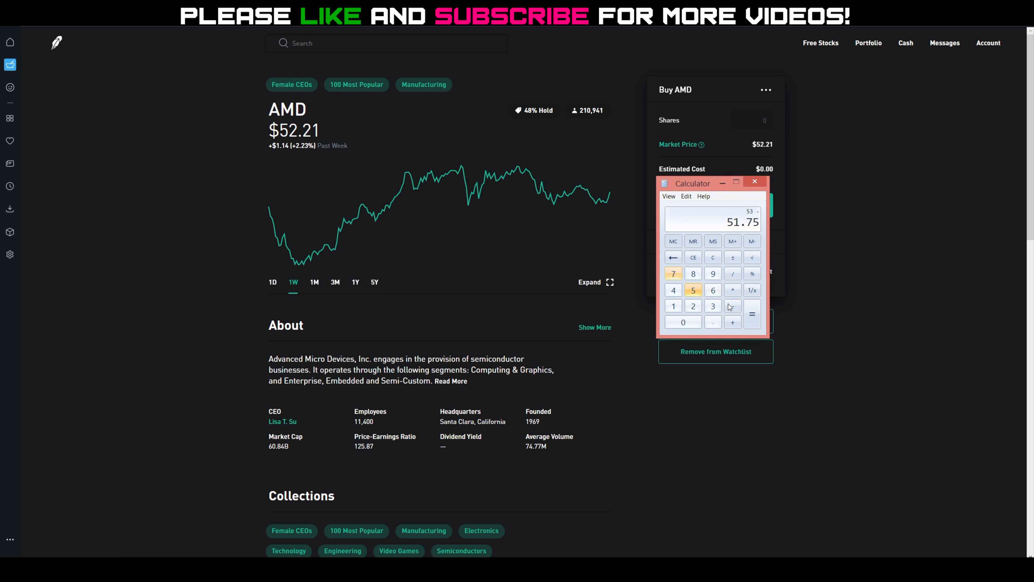
{"action": "left_click", "coordinate": [733, 306]}
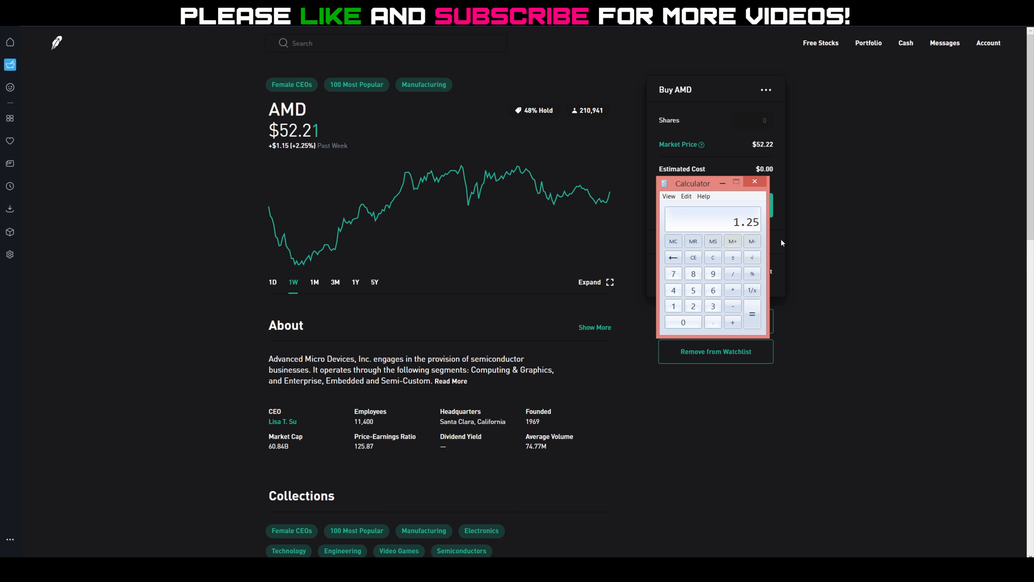
{"action": "left_click", "coordinate": [732, 274]}
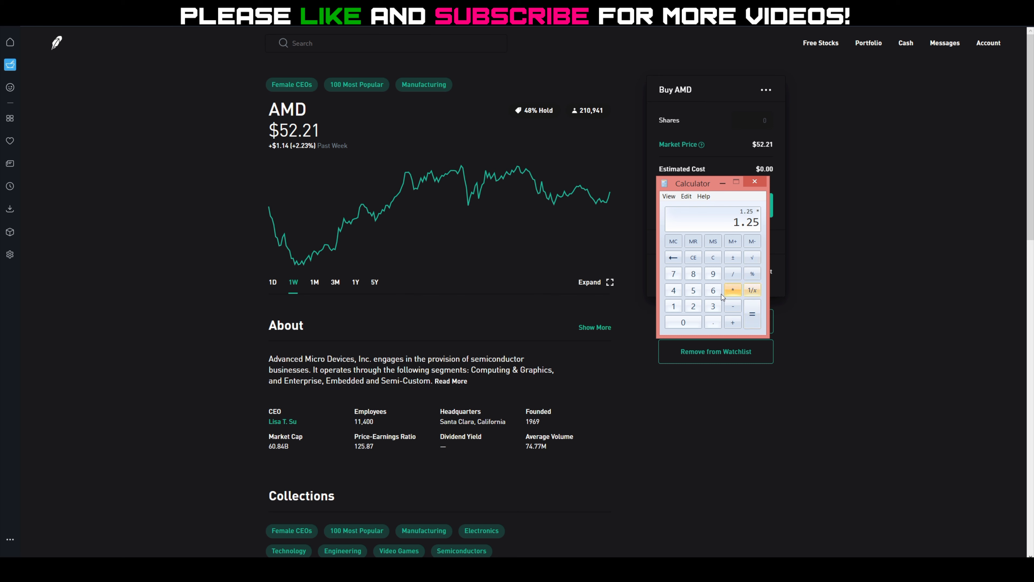
{"action": "left_click", "coordinate": [752, 314]}
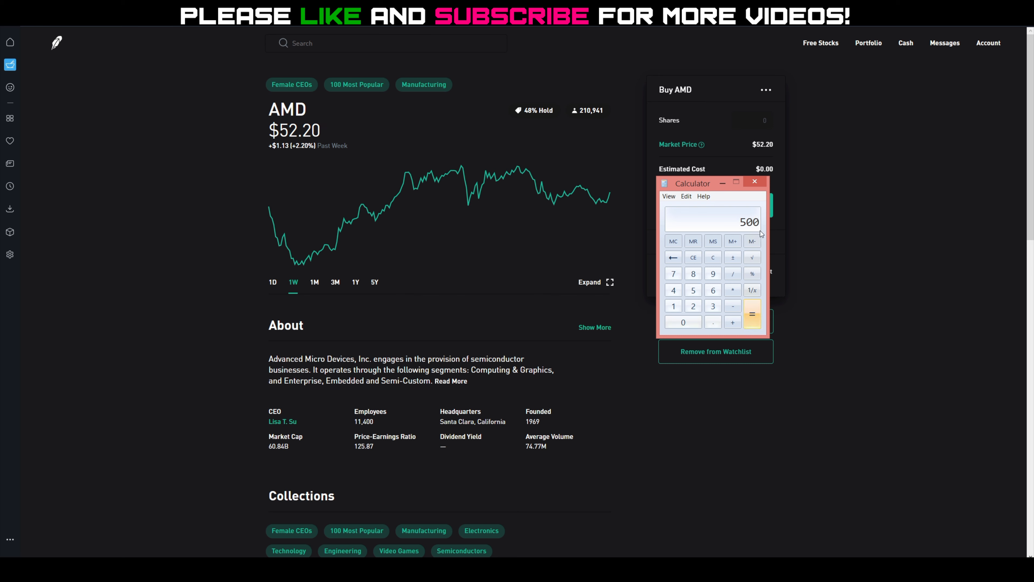
{"action": "mouse_move", "coordinate": [500, 171]}
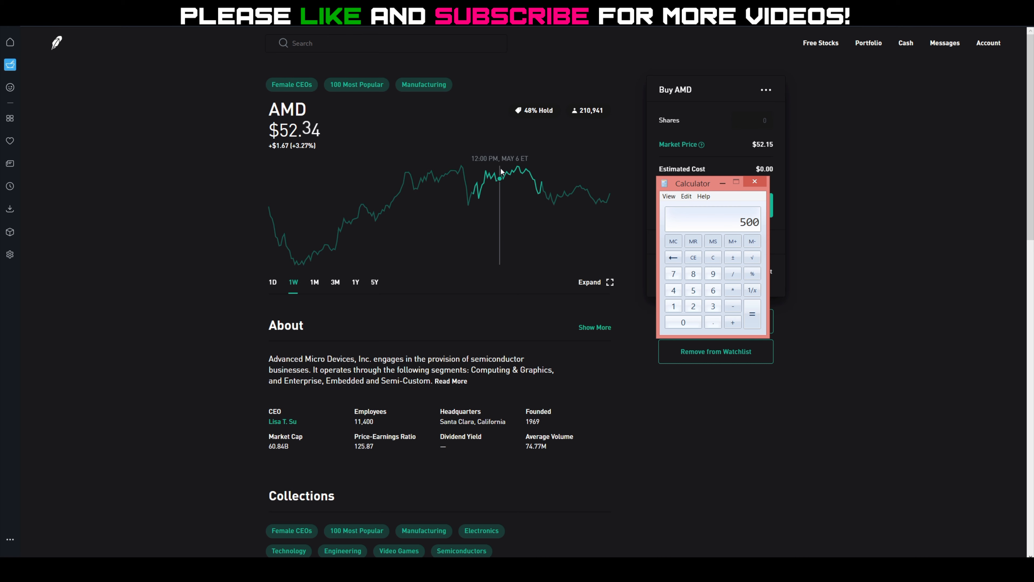
{"action": "mouse_move", "coordinate": [462, 170]}
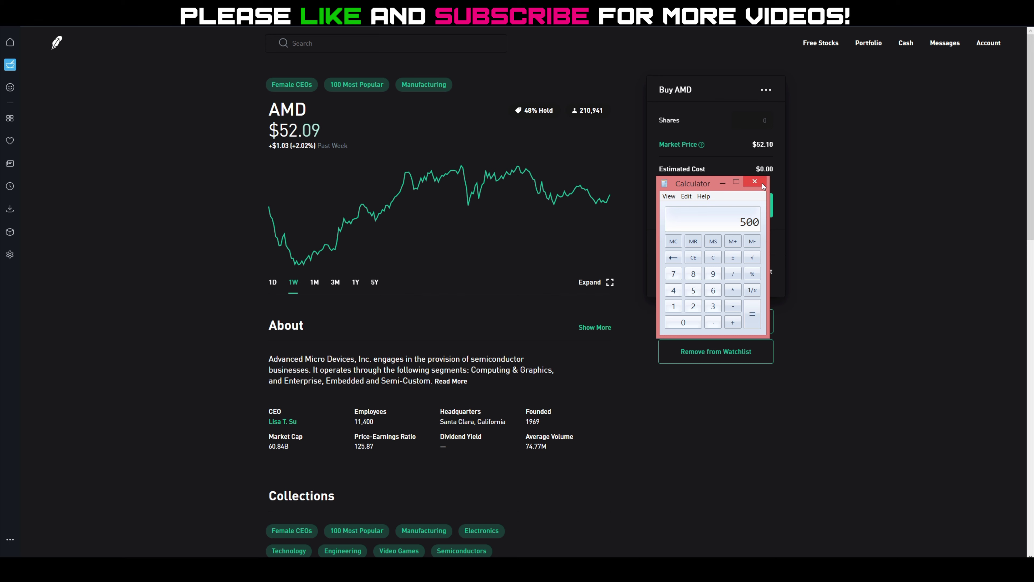
{"action": "mouse_move", "coordinate": [733, 273]}
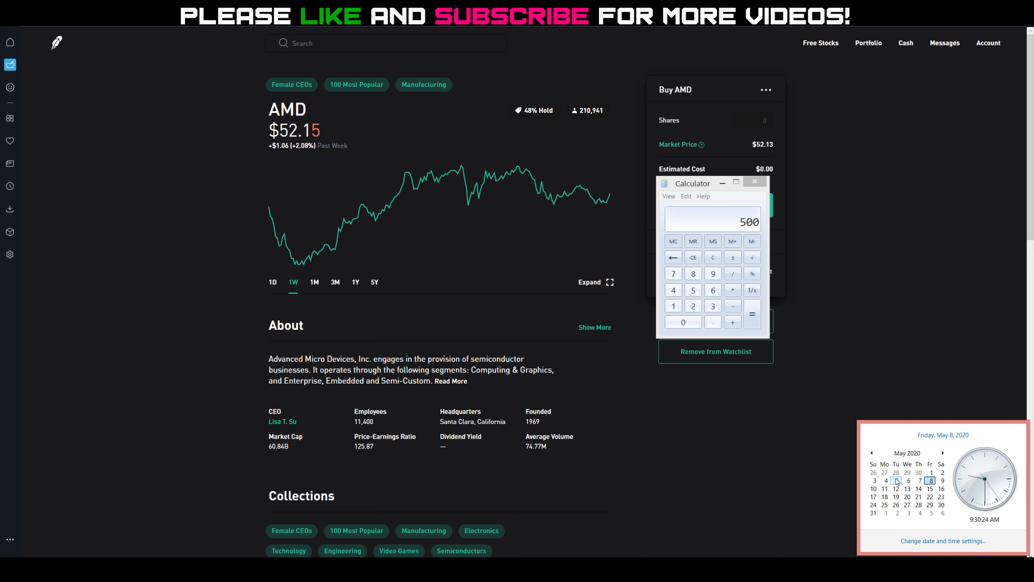
- Dismiss Calculator and return the AMD chart to the one-day view from the 9:30 open
{"action": "left_click", "coordinate": [754, 182]}
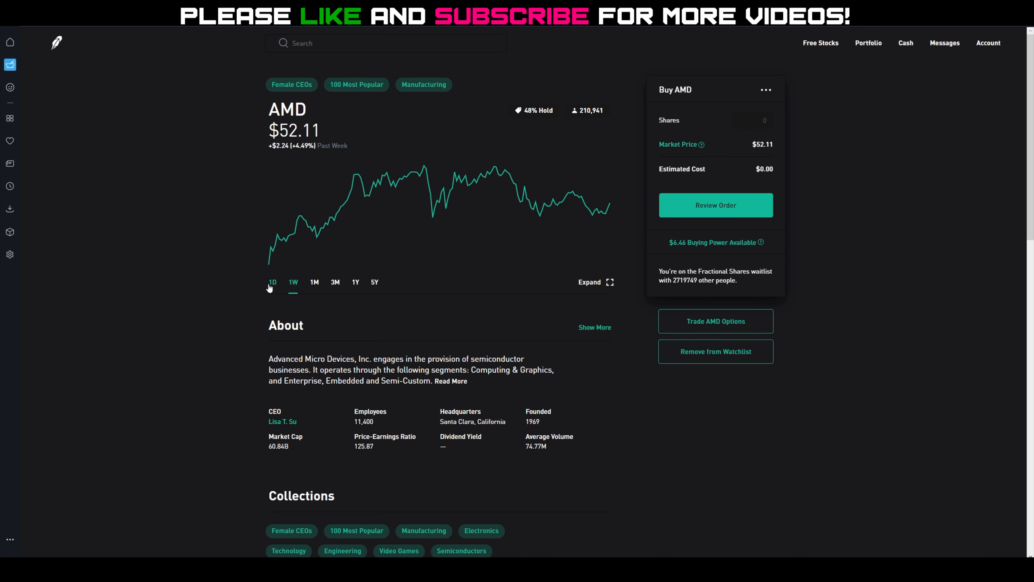
{"action": "left_click", "coordinate": [273, 282]}
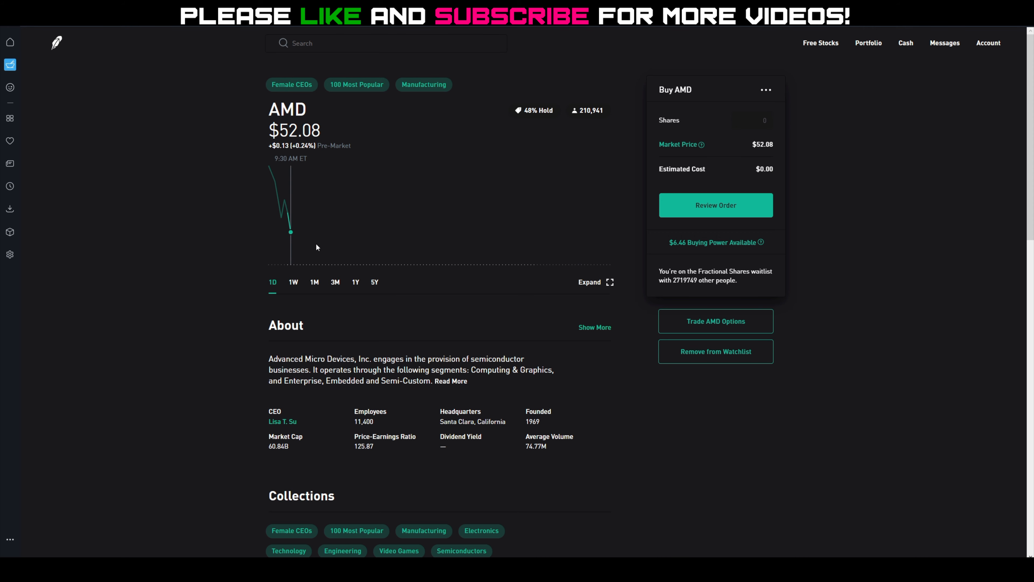
{"action": "mouse_move", "coordinate": [868, 322]}
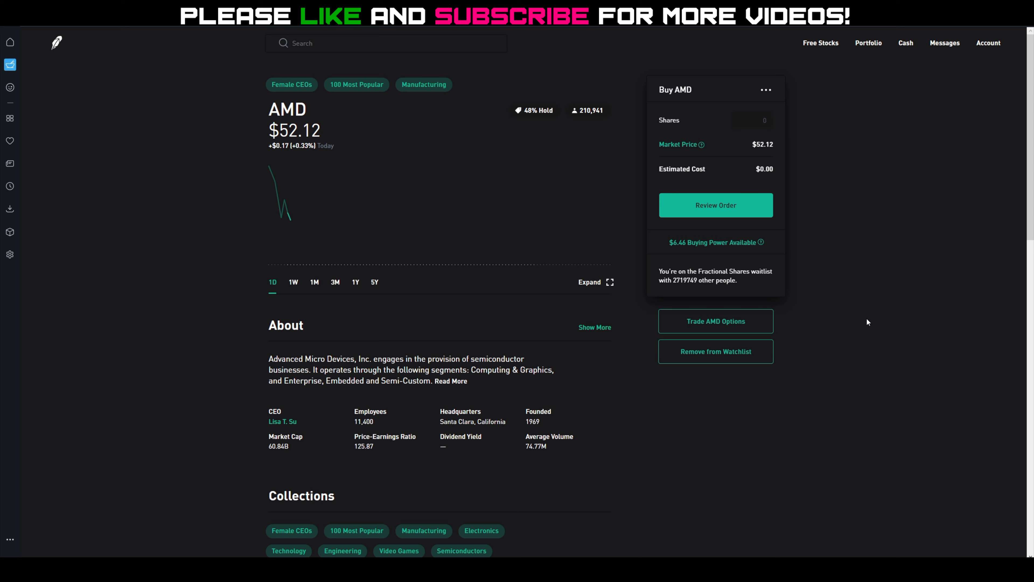
{"action": "mouse_move", "coordinate": [89, 518]}
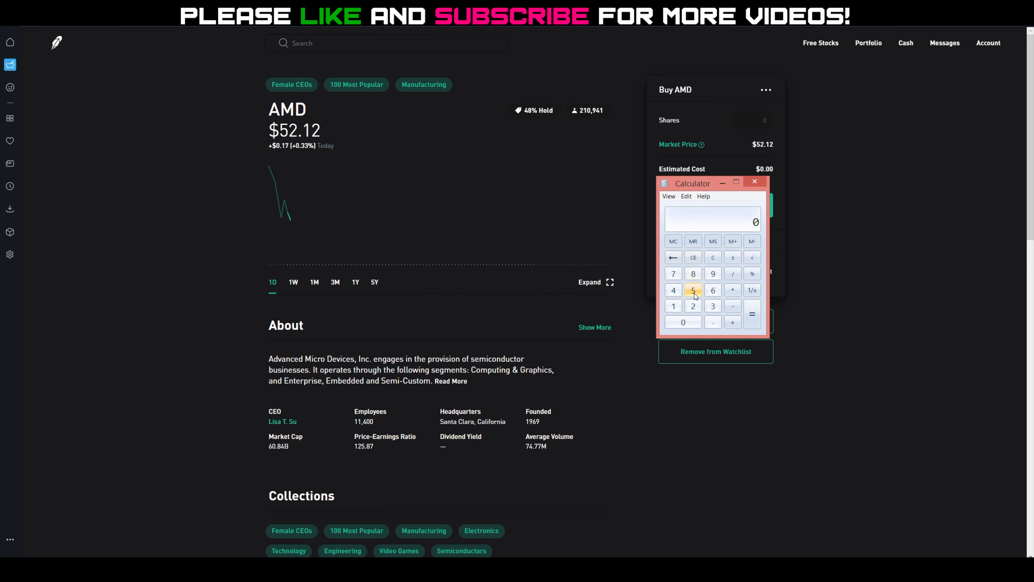
- Work out a 0.75 per-share gain from 52.50 and multiply by the share count for a profit of 300
{"action": "left_click", "coordinate": [684, 322]}
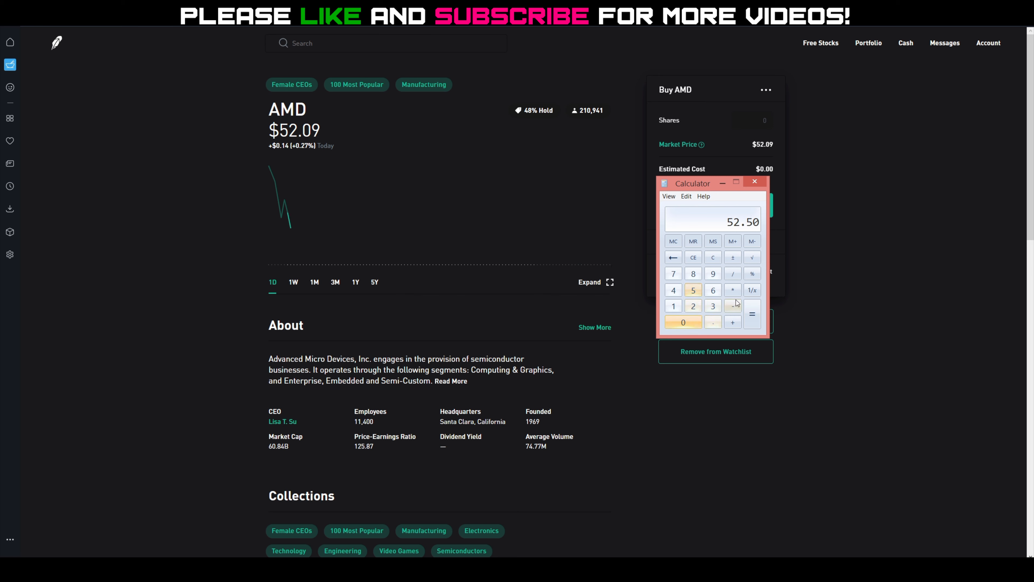
{"action": "left_click", "coordinate": [673, 305]}
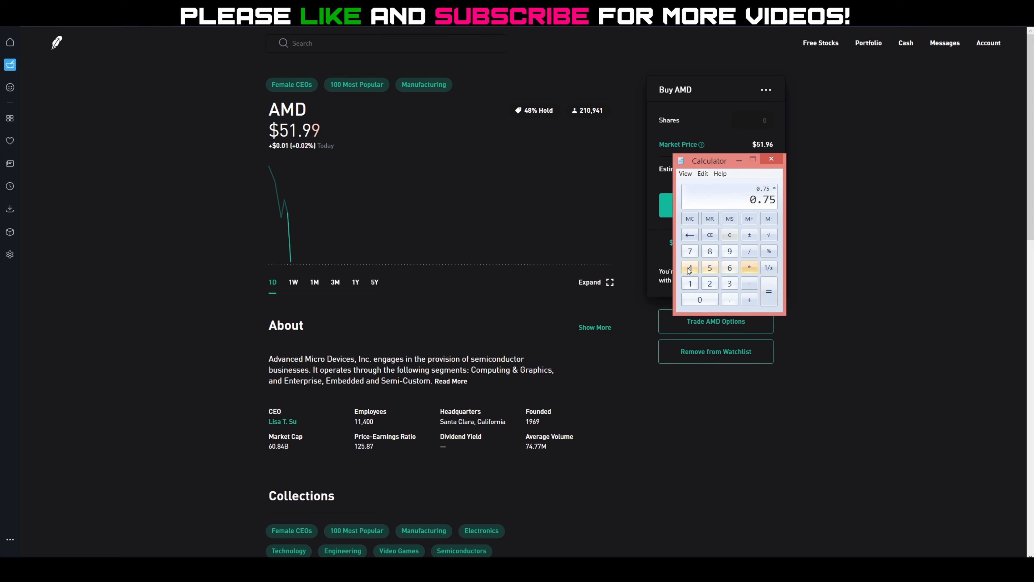
{"action": "left_click", "coordinate": [768, 292]}
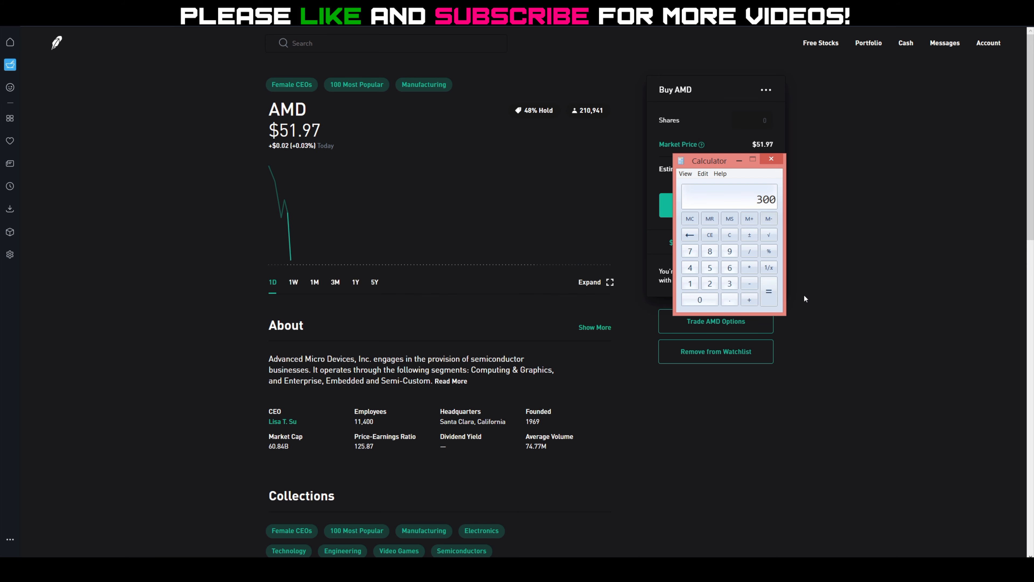
{"action": "mouse_move", "coordinate": [750, 296]}
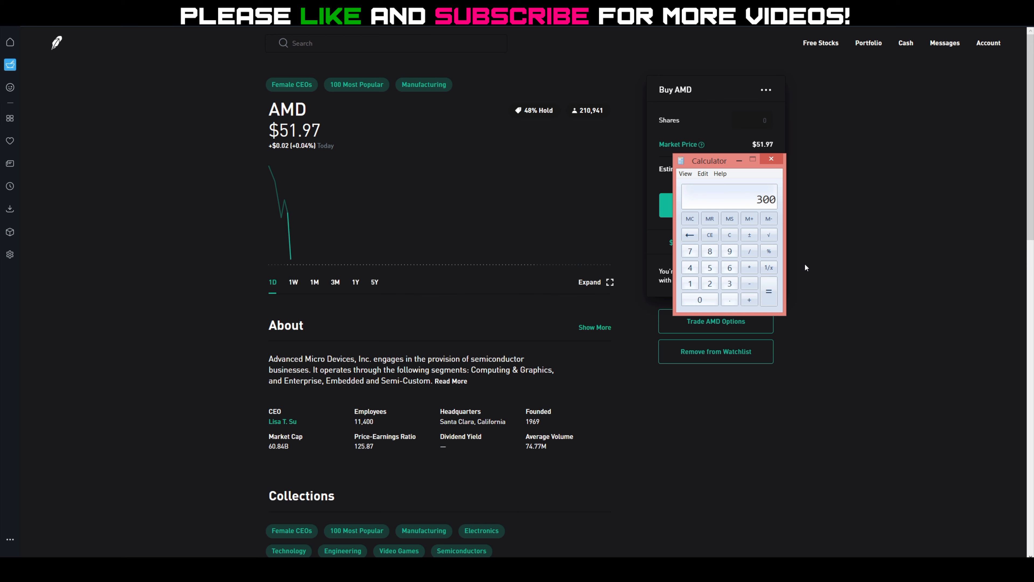
{"action": "mouse_move", "coordinate": [762, 321]}
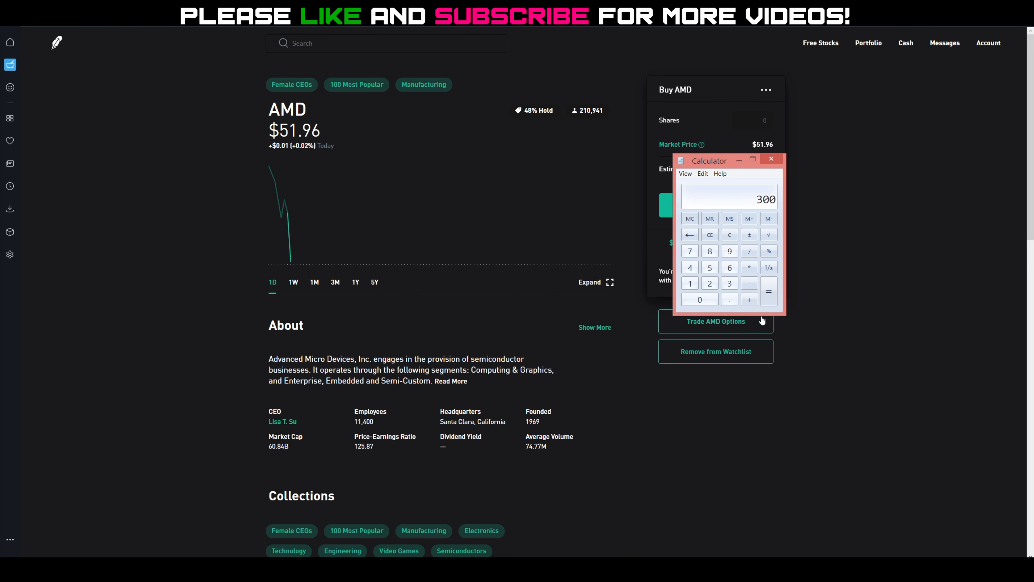
{"action": "mouse_move", "coordinate": [881, 296]}
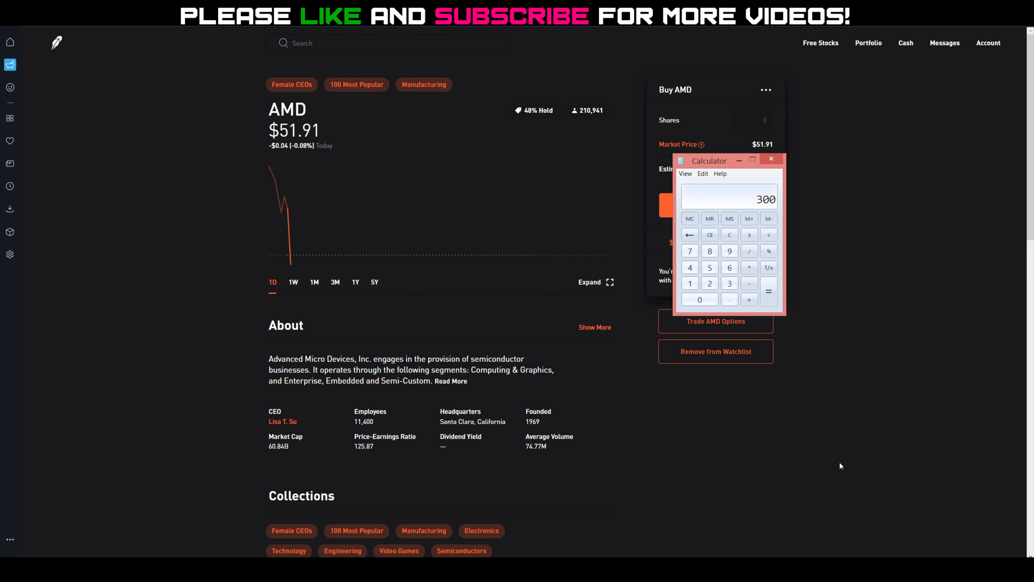
{"action": "mouse_move", "coordinate": [817, 463]}
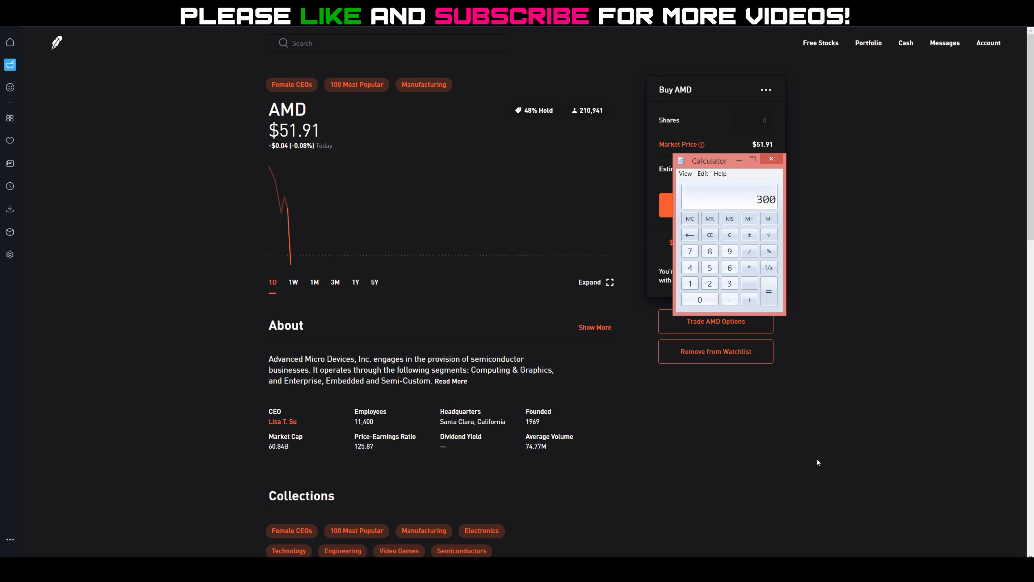
{"action": "mouse_move", "coordinate": [808, 452]}
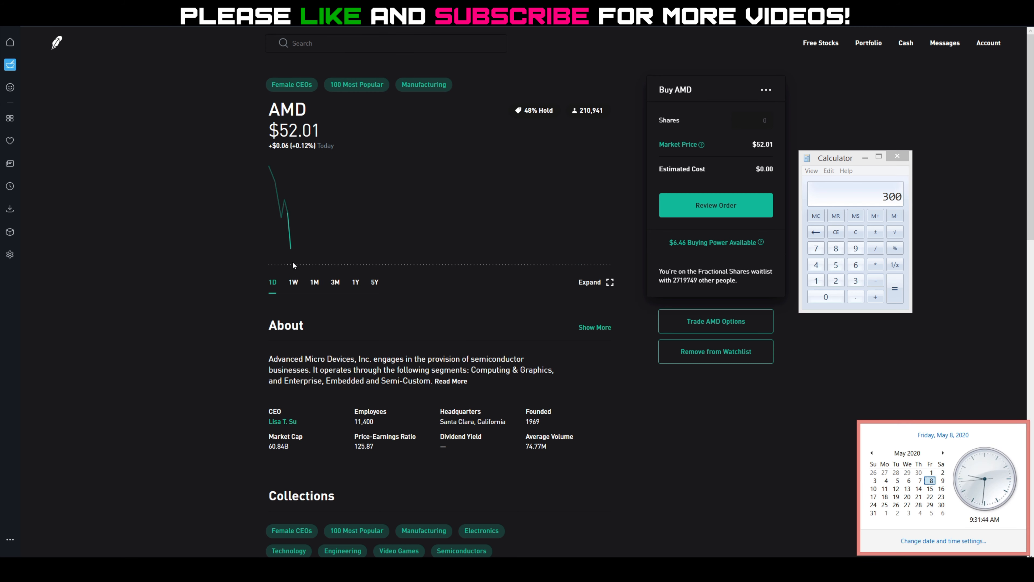
{"action": "mouse_move", "coordinate": [290, 254]}
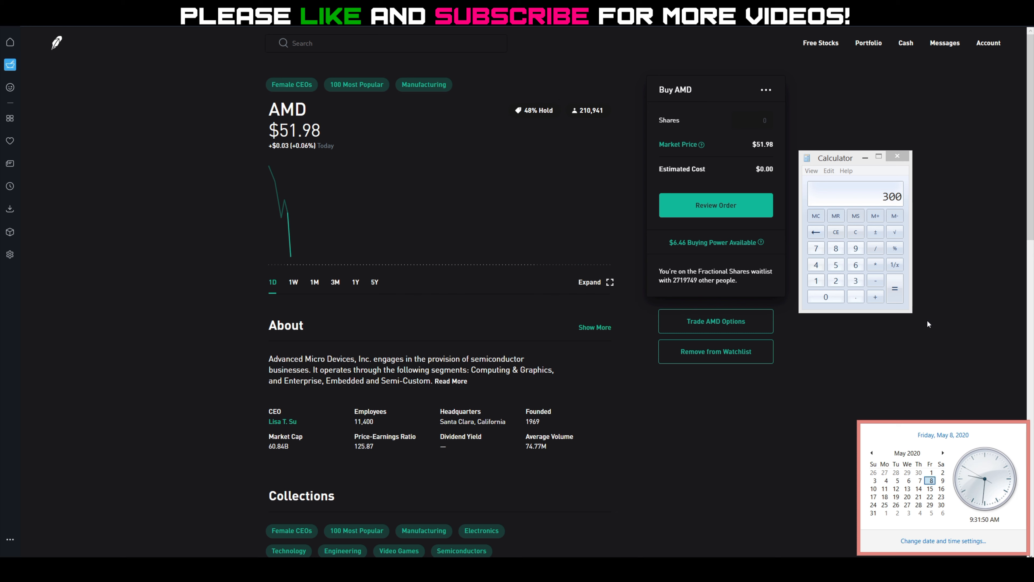
- Dismiss Calculator and the clock popup, leaving the AMD buy form at about $52
{"action": "left_click", "coordinate": [896, 156]}
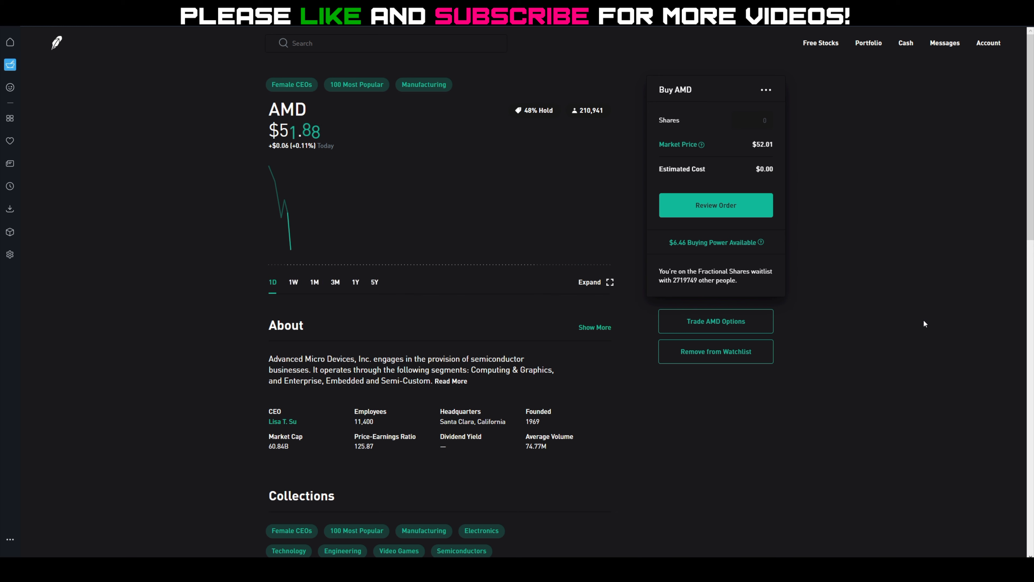